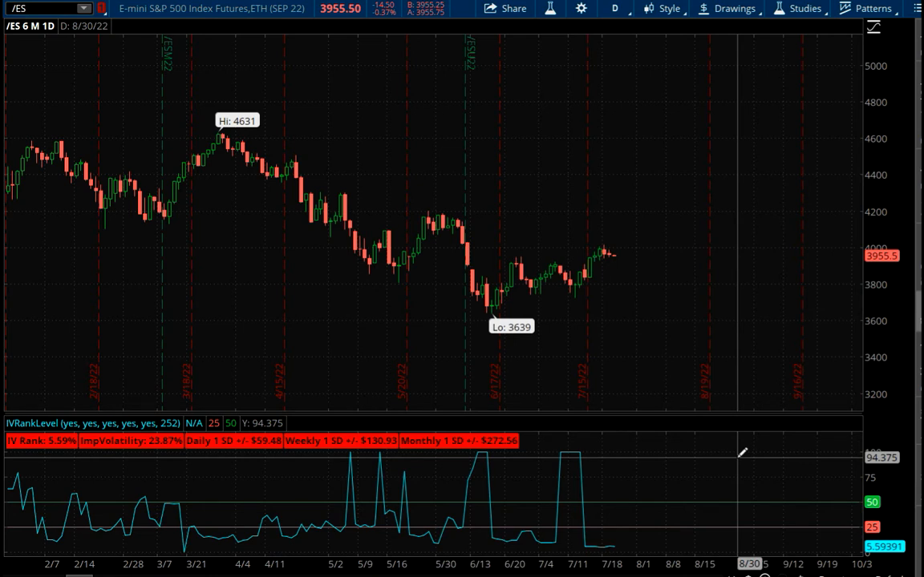
mouse_move(725, 335)
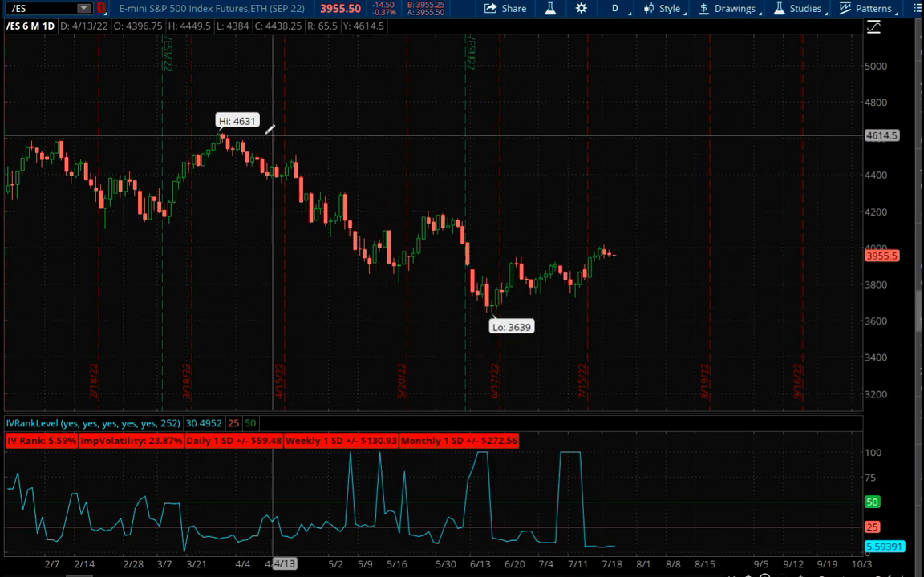
mouse_move(515, 276)
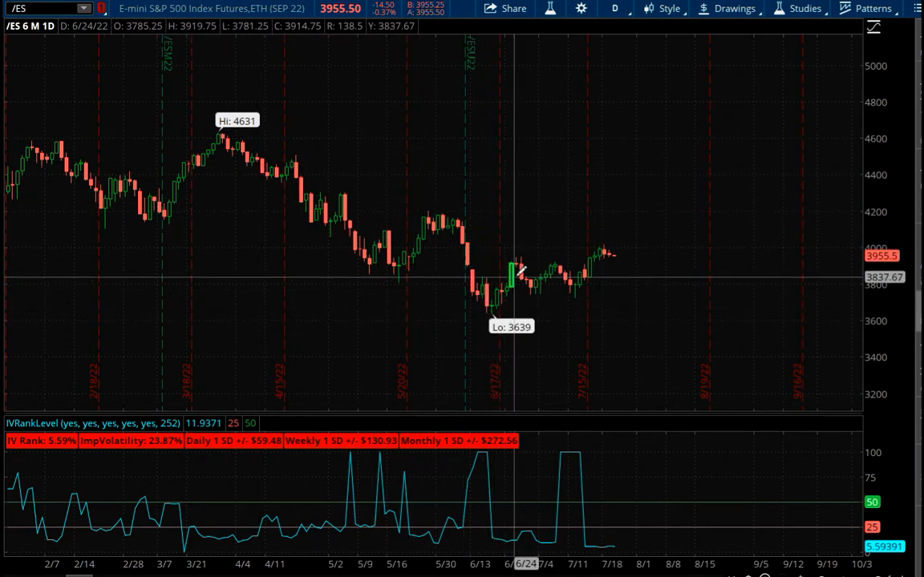
mouse_move(569, 276)
text(/RTY)
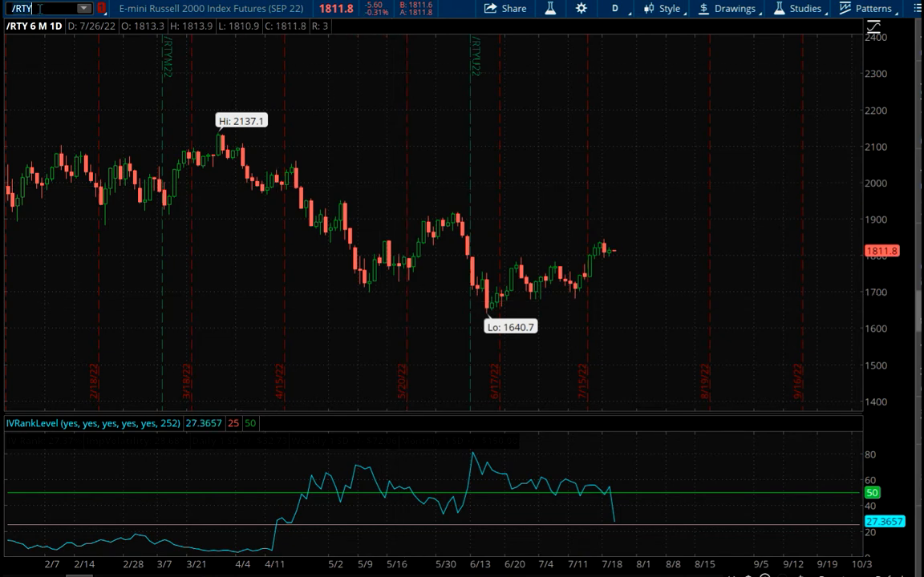
Load TSLA on the chart and annotate the earnings marker, the high-IV-rank stretch and its recent drop
text(TSLA)
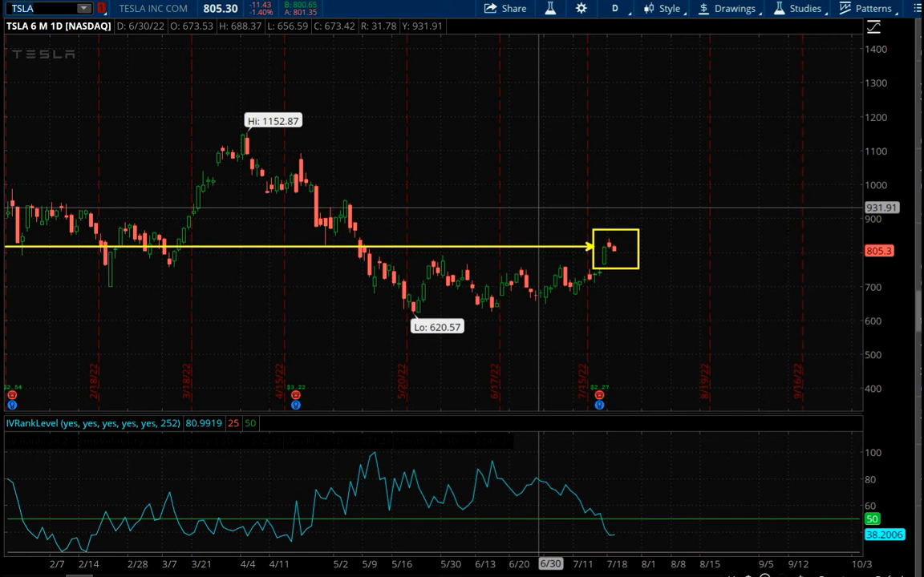
mouse_move(492, 211)
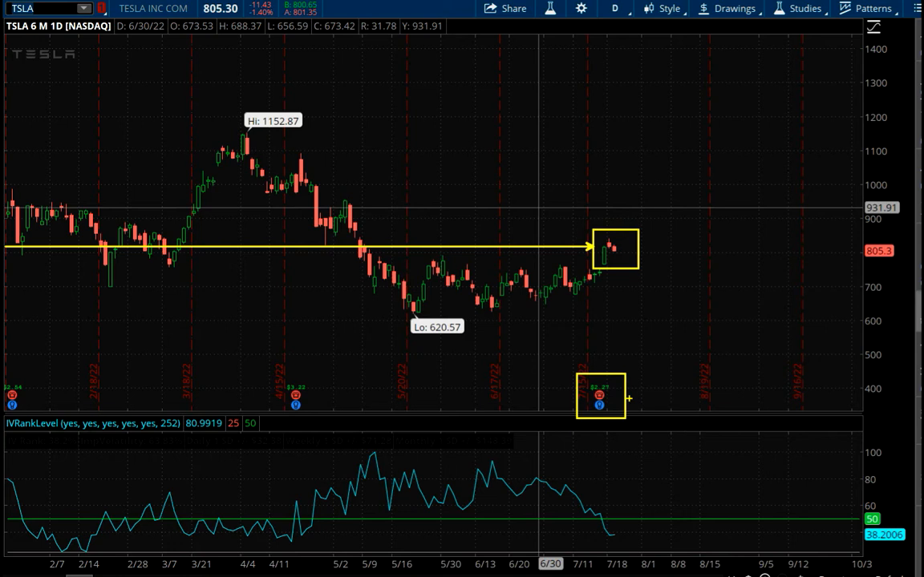
drag(629, 399, 687, 393)
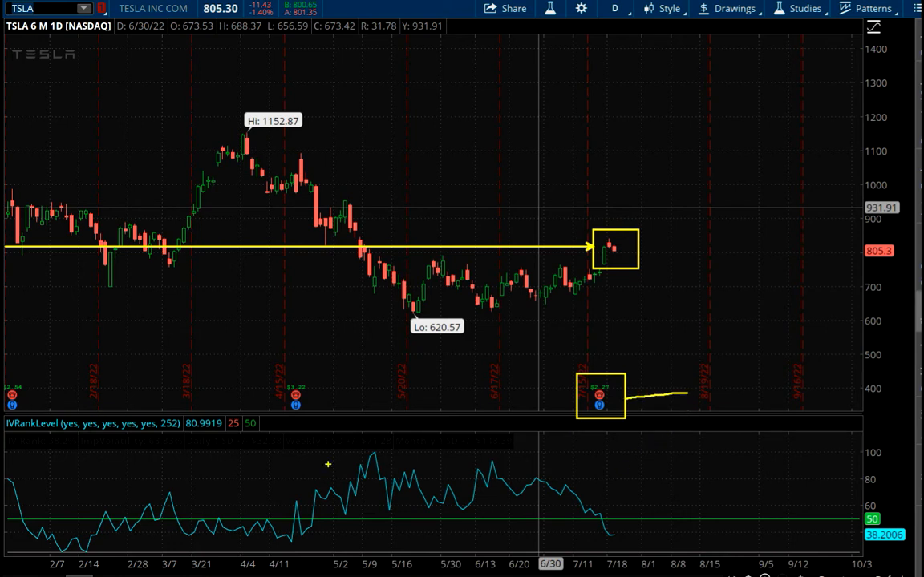
drag(327, 465, 584, 504)
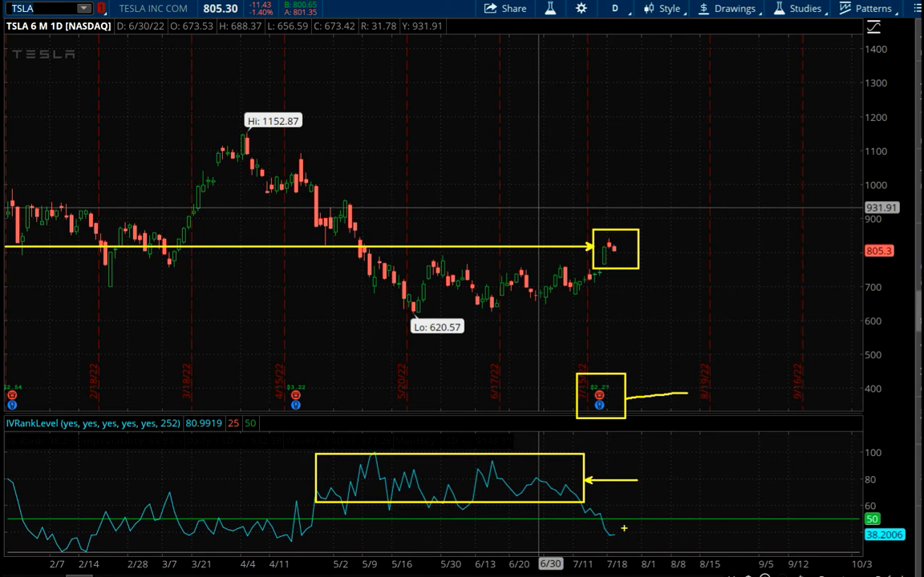
drag(674, 489, 623, 530)
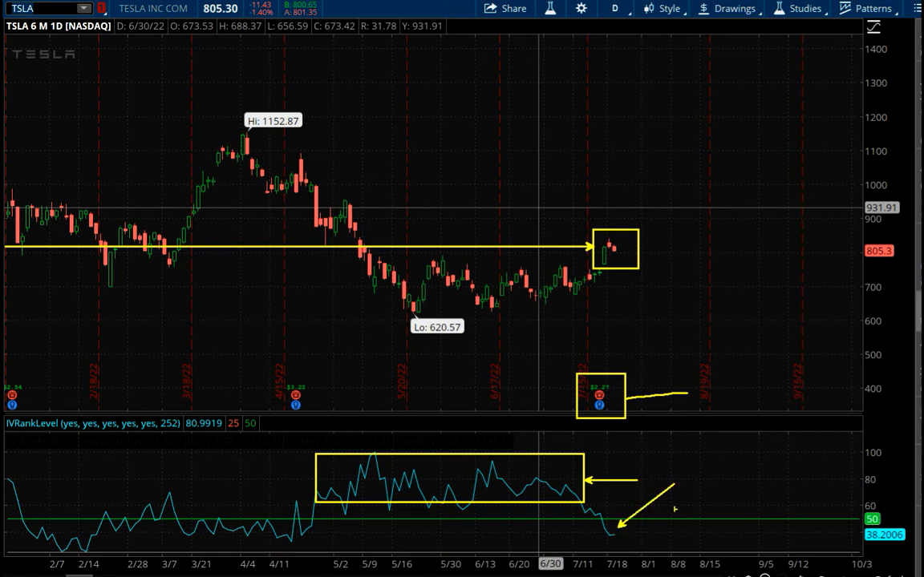
drag(228, 542, 632, 542)
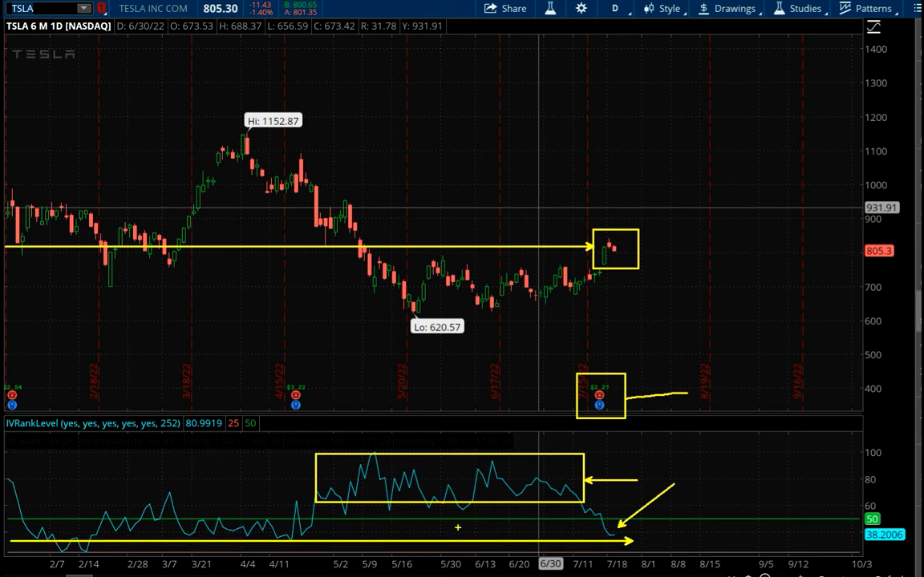
mouse_move(524, 515)
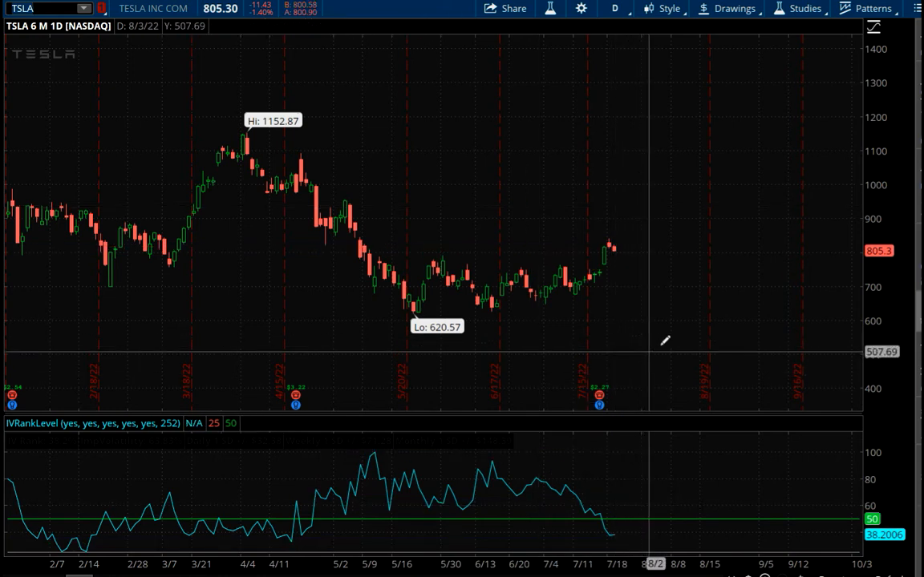
mouse_move(648, 356)
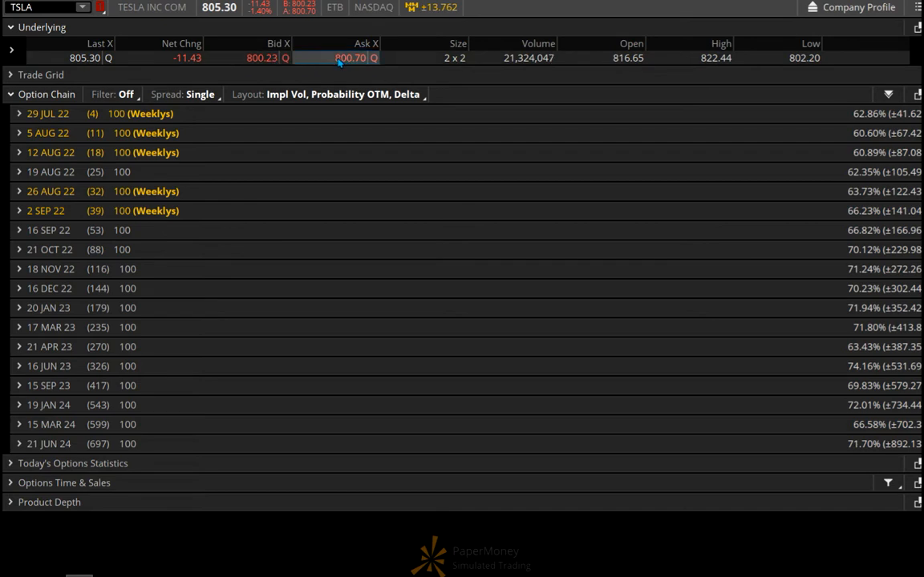
Draft a TSLA stock buy at the 800.65 ask, review its ~$80,065 cost, then back out to revise
click(350, 58)
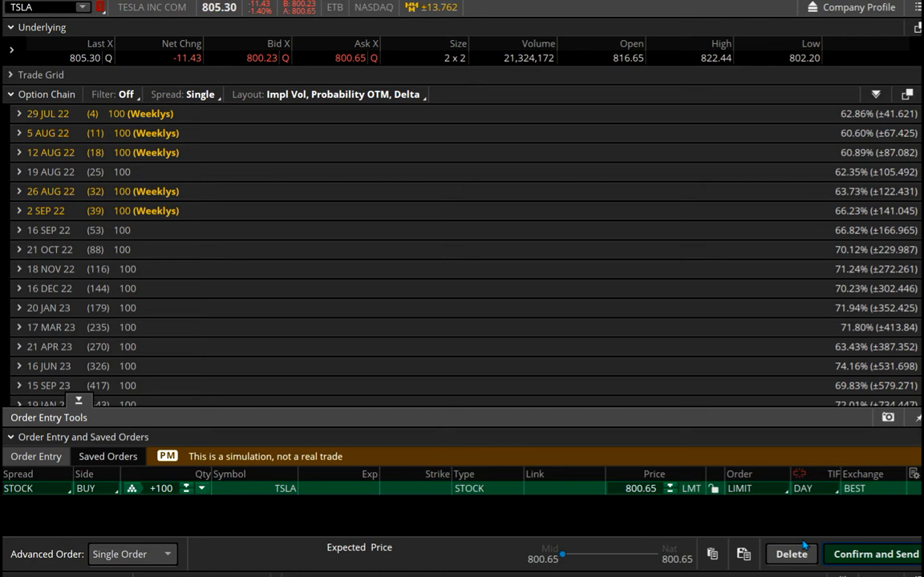
click(876, 555)
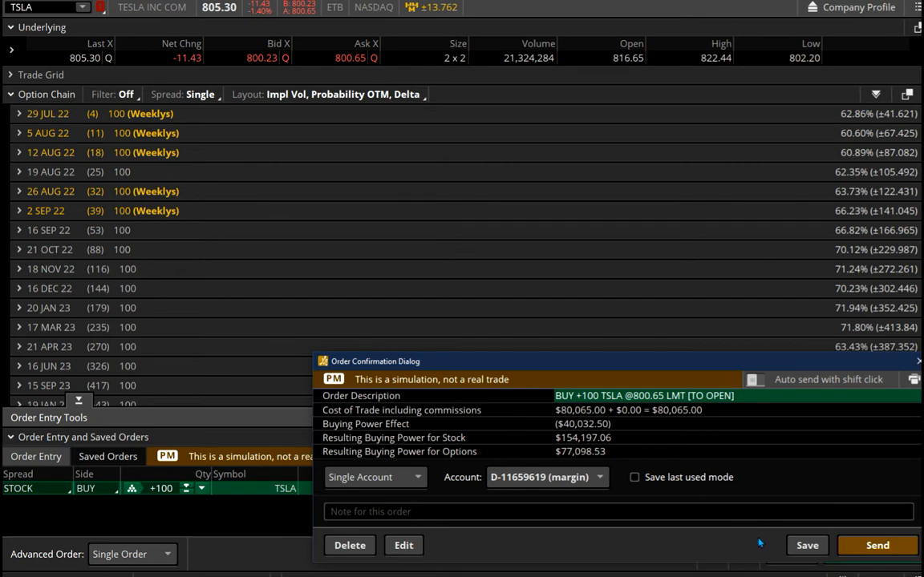
click(876, 546)
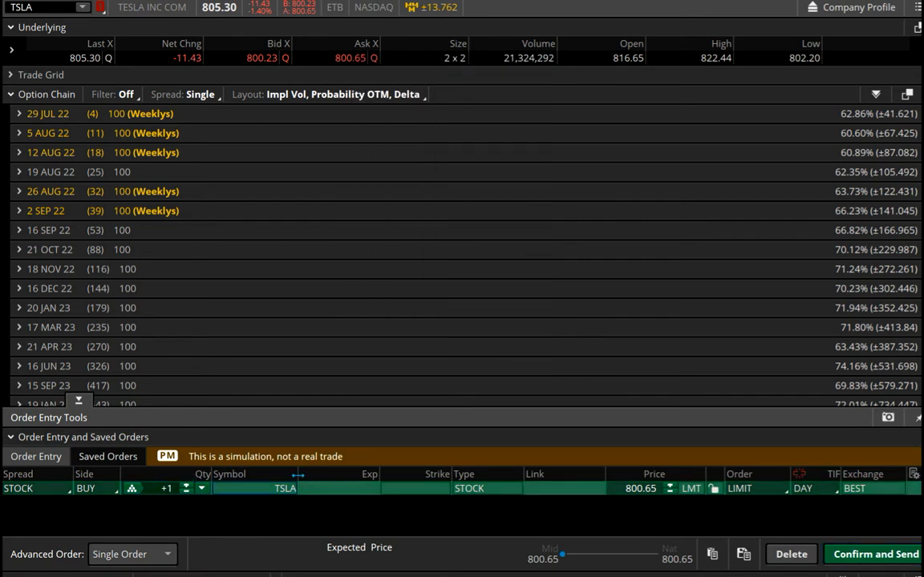
Review the one-share TSLA buy showing an $800.65 trade cost without sending it
click(874, 555)
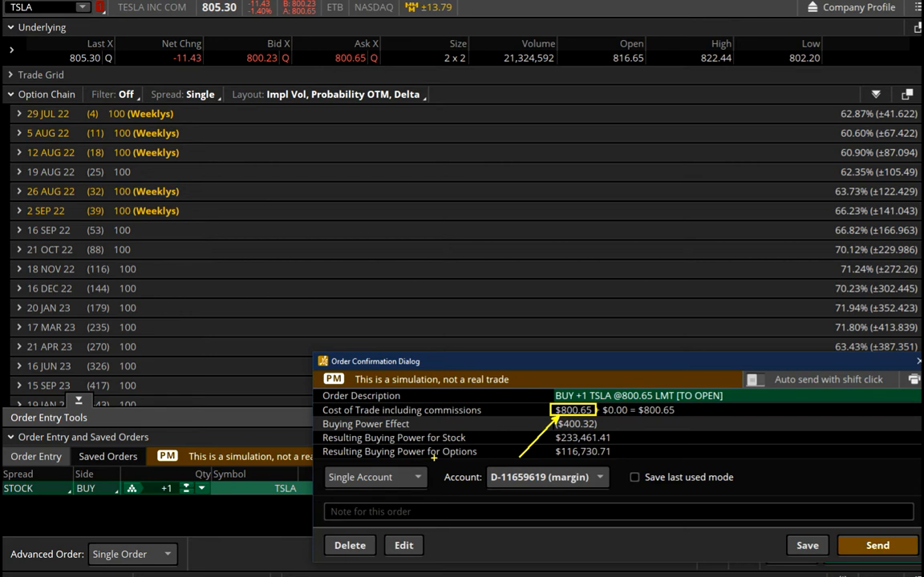
mouse_move(500, 391)
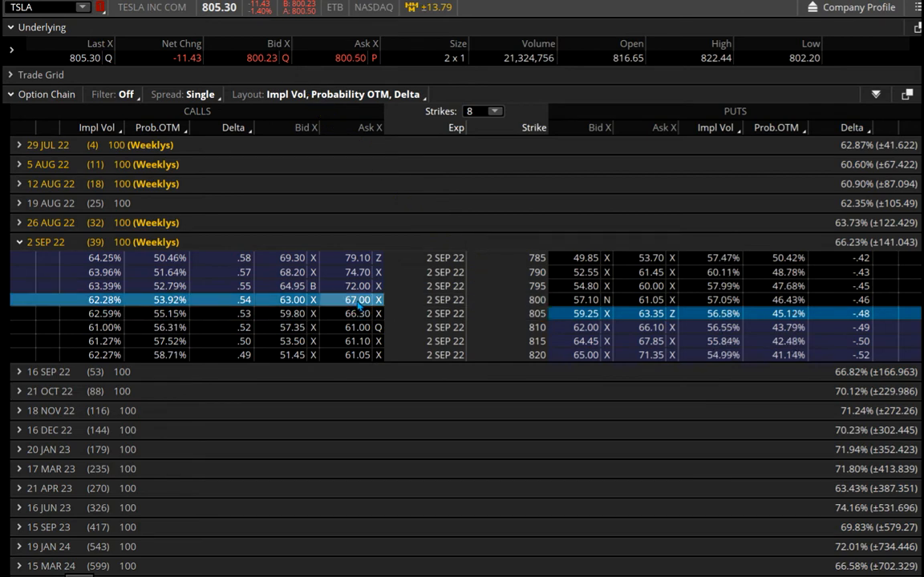
right_click(356, 300)
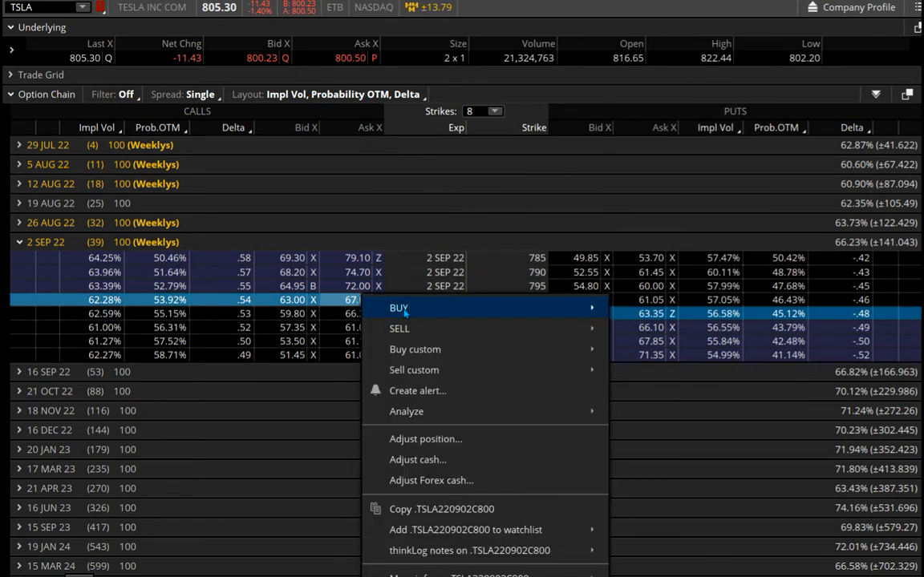
mouse_move(398, 308)
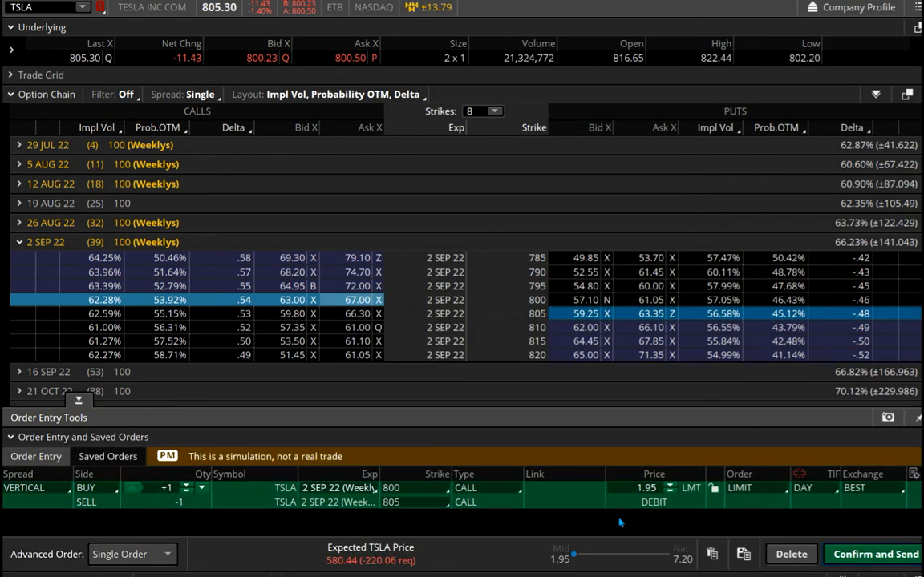
click(645, 488)
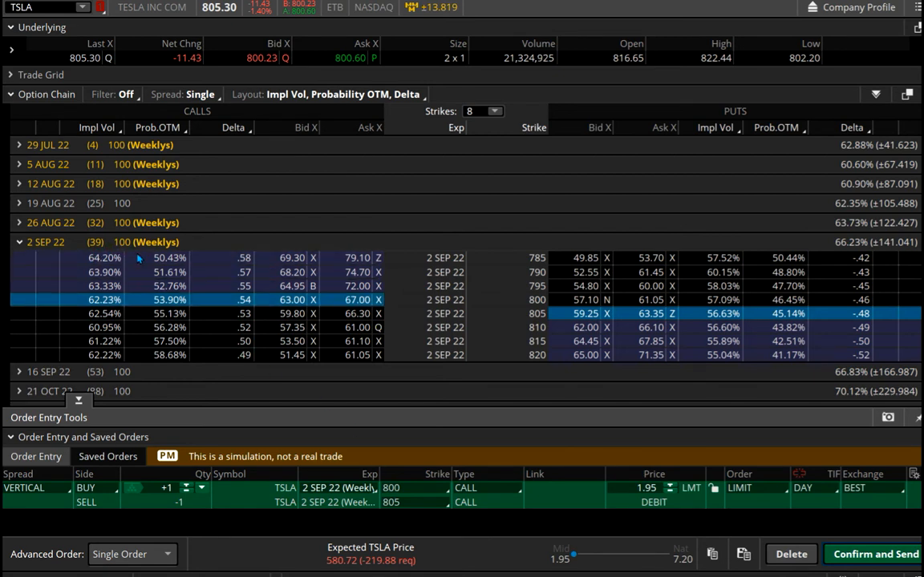
mouse_move(223, 276)
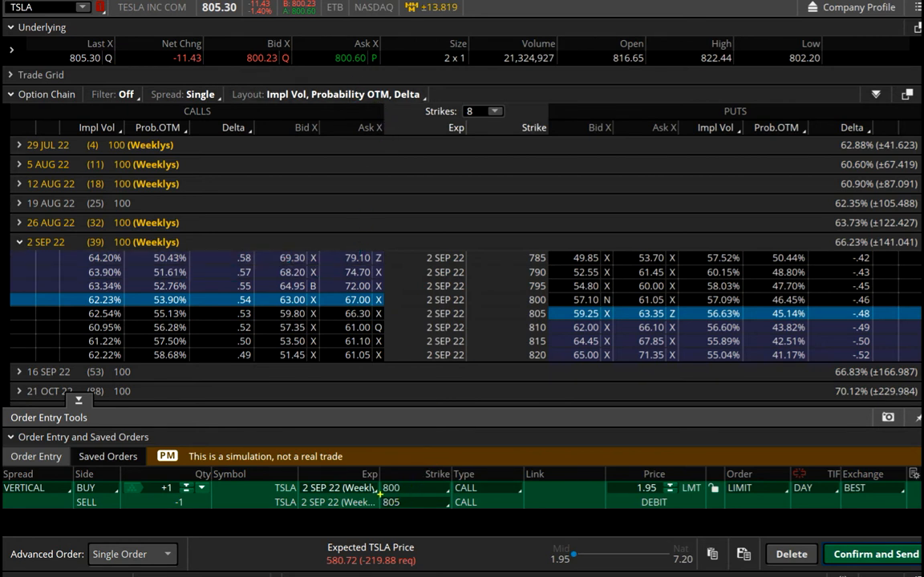
click(393, 502)
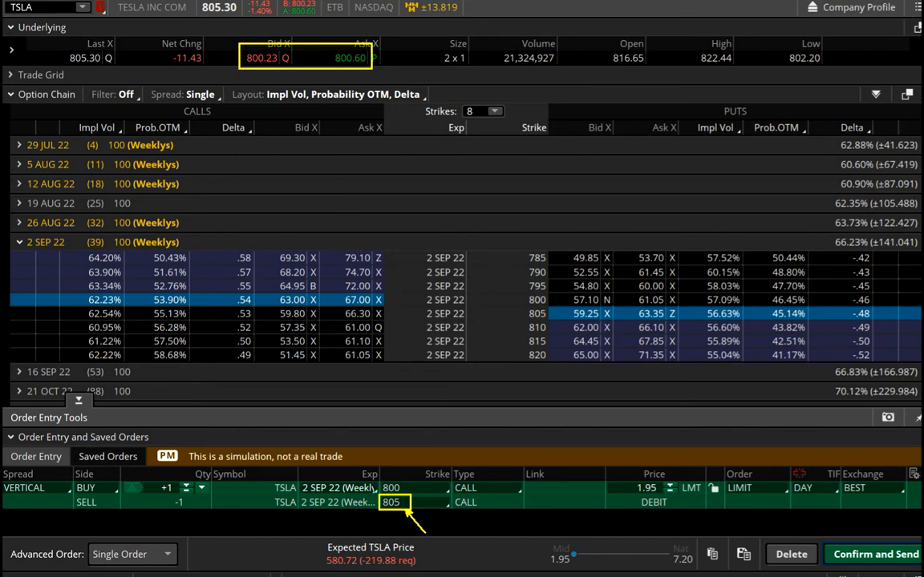
mouse_move(401, 465)
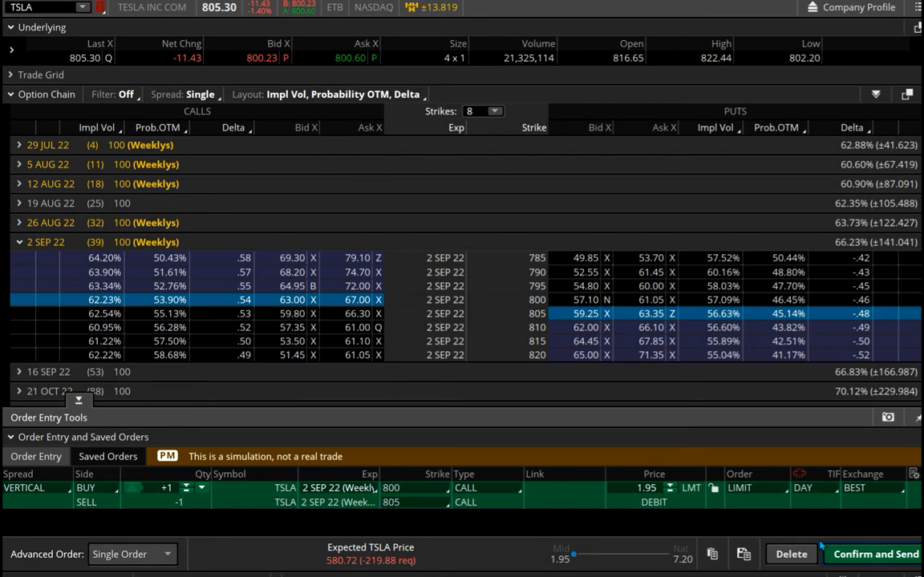
Review the 800/805 call vertical showing $195 max loss and $305 max profit without sending
click(876, 555)
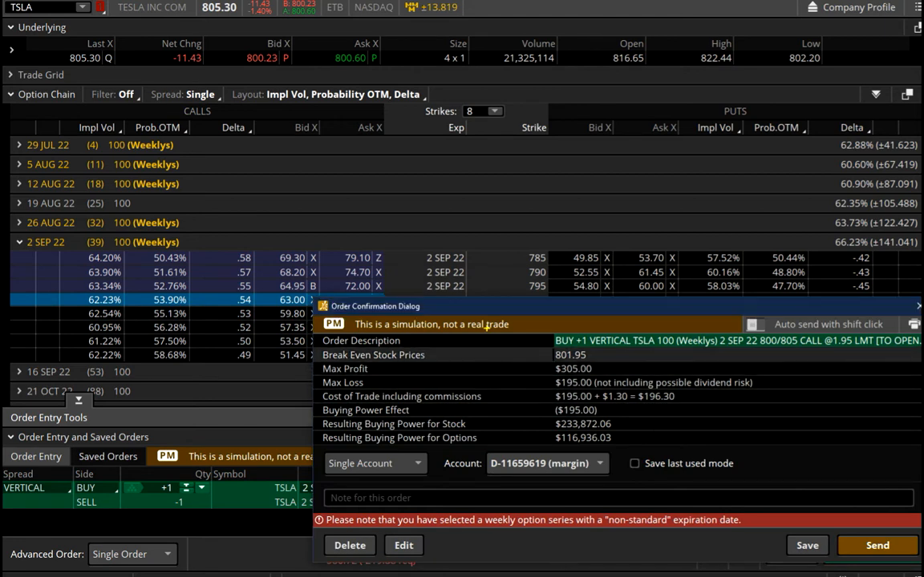
mouse_move(549, 376)
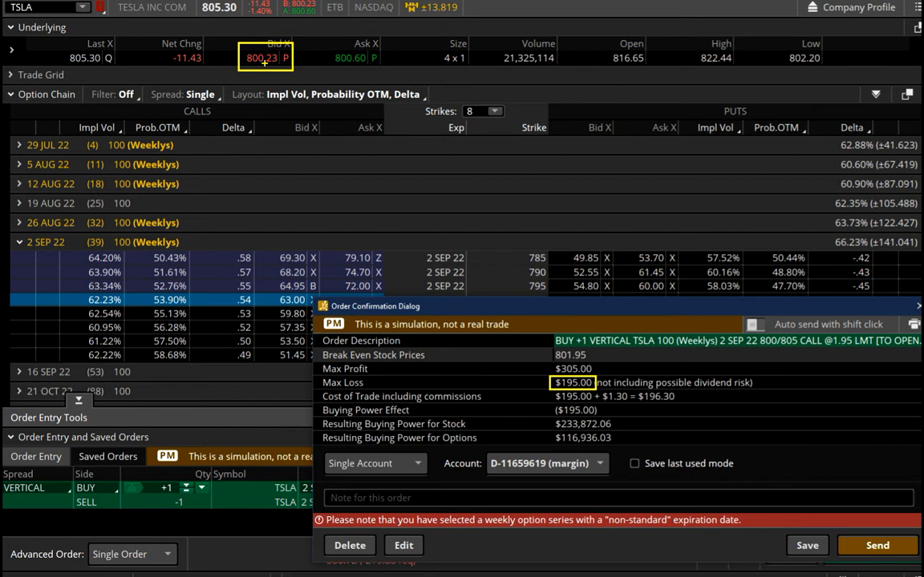
mouse_move(497, 305)
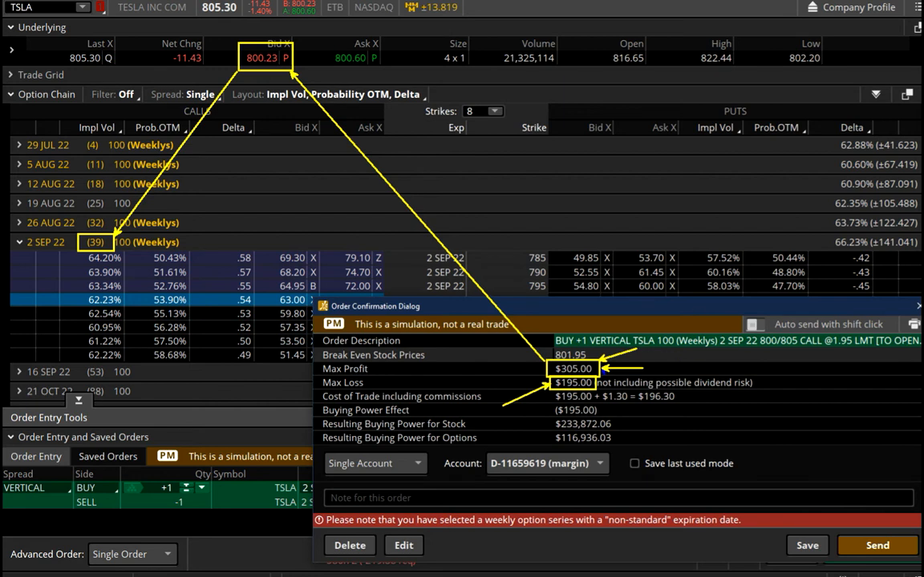
mouse_move(321, 192)
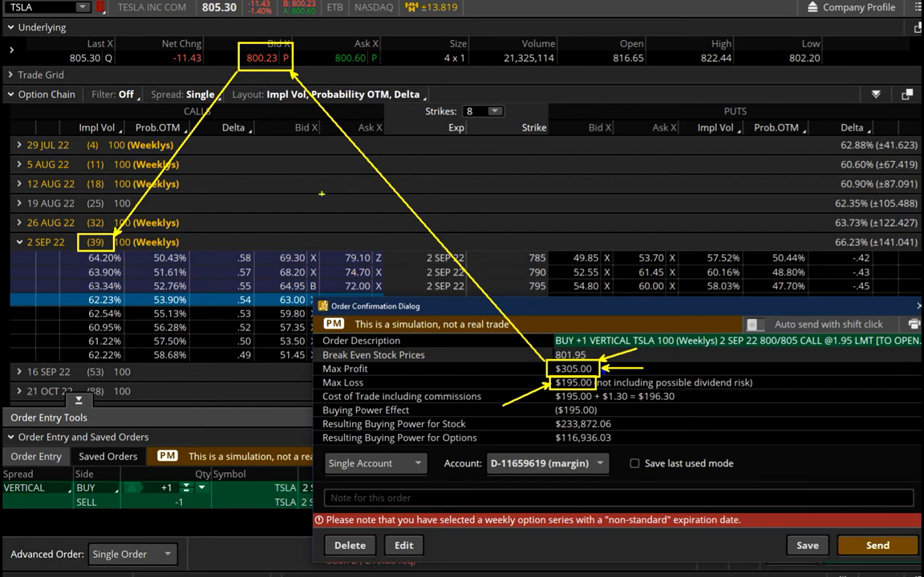
mouse_move(286, 119)
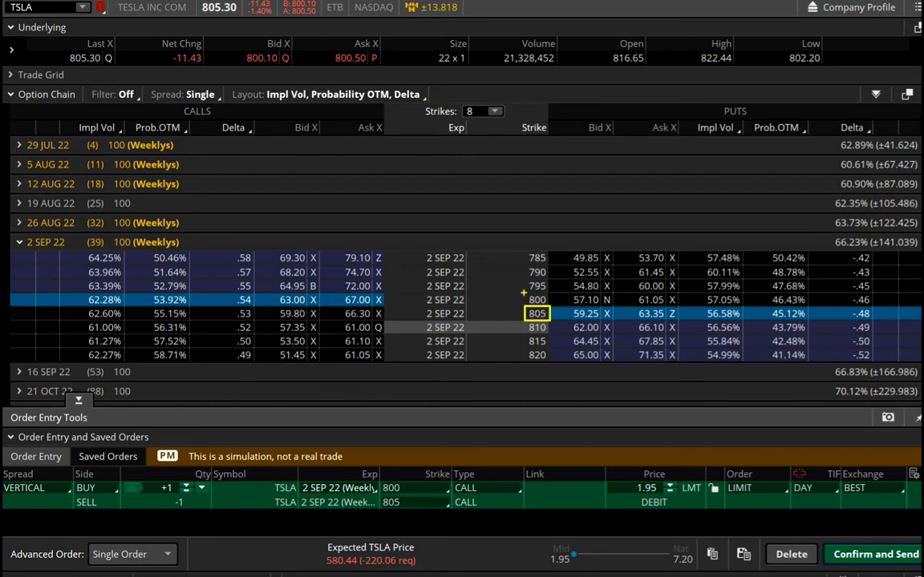
Load a buy vertical from the 805 put, giving an 805/800 put spread at 2.23 debit, and review it
click(535, 300)
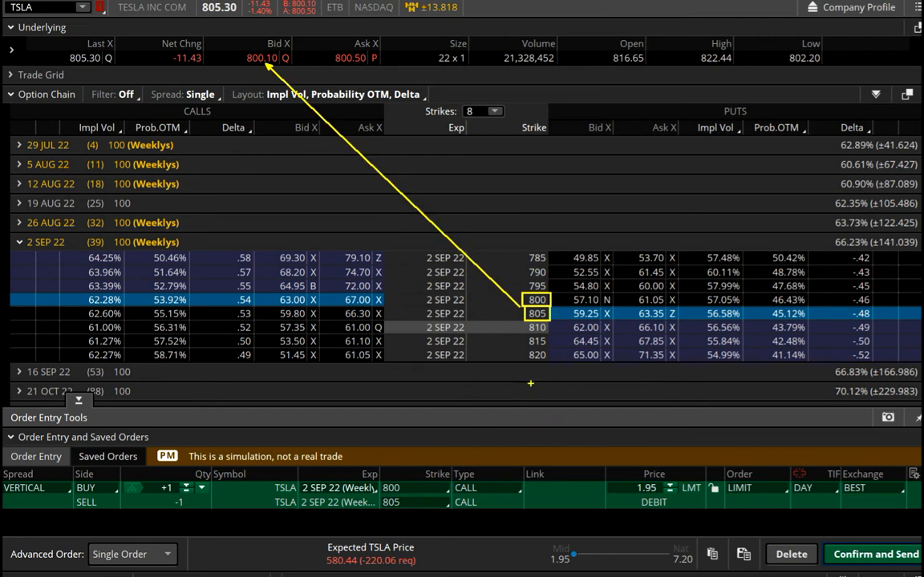
right_click(649, 313)
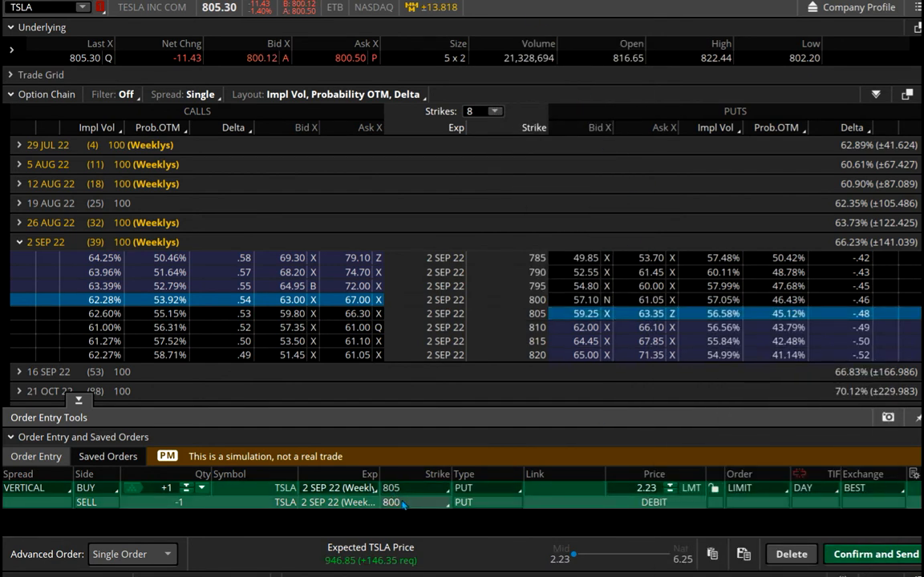
click(645, 488)
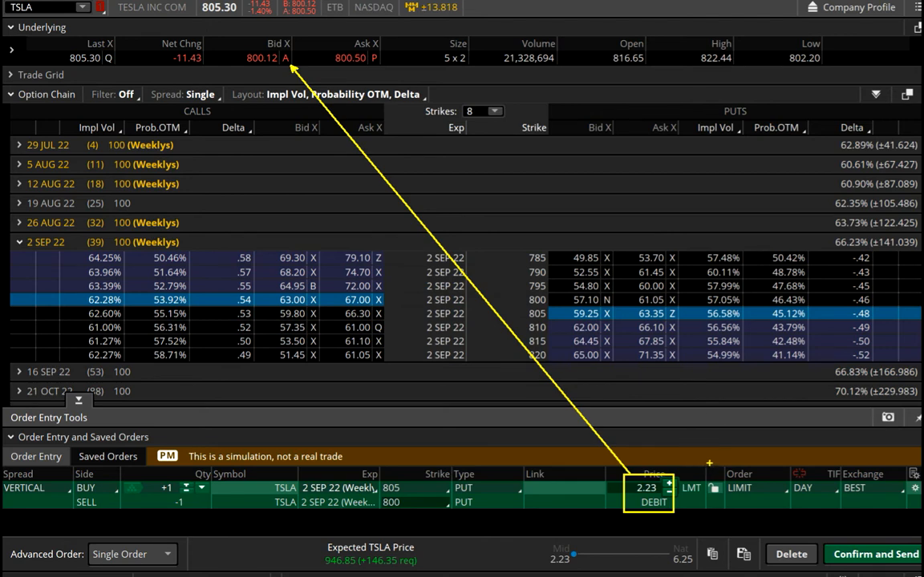
click(876, 555)
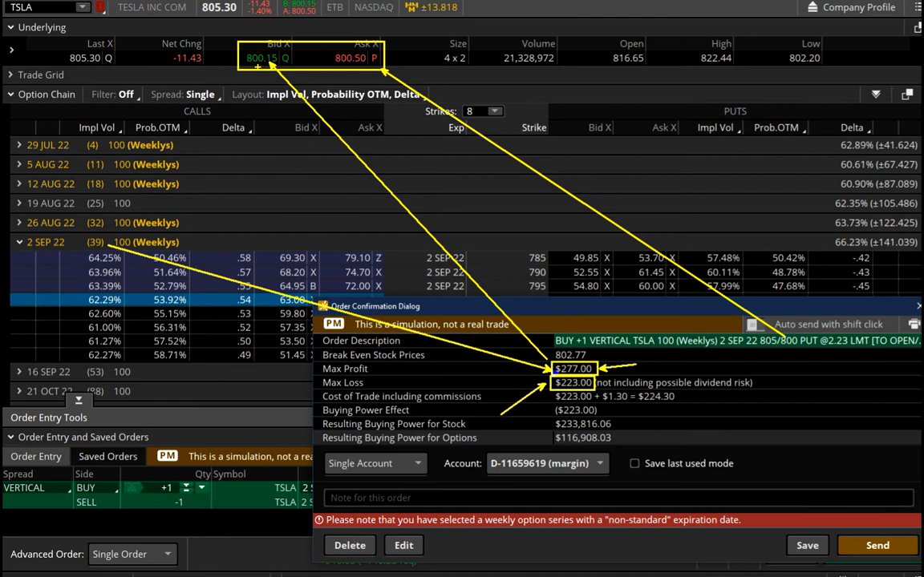
mouse_move(343, 106)
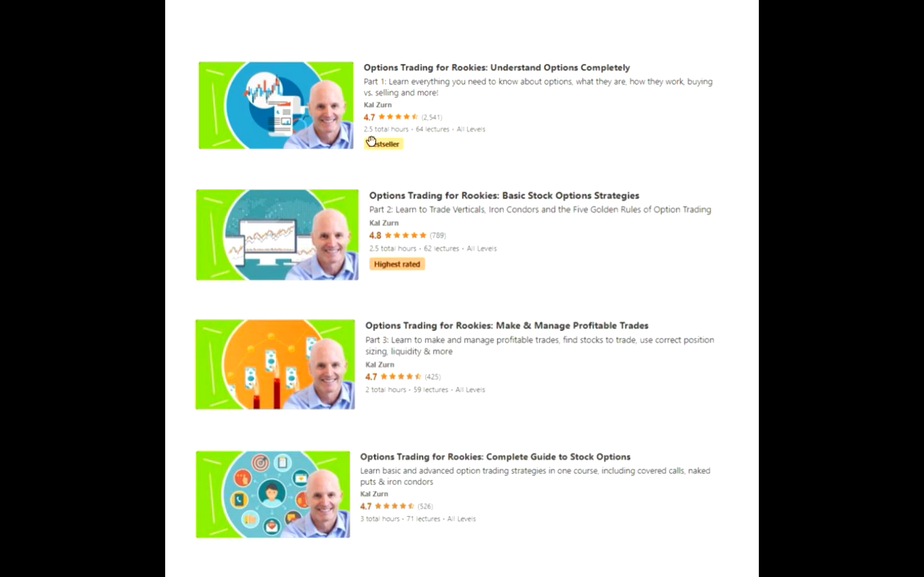
mouse_move(370, 141)
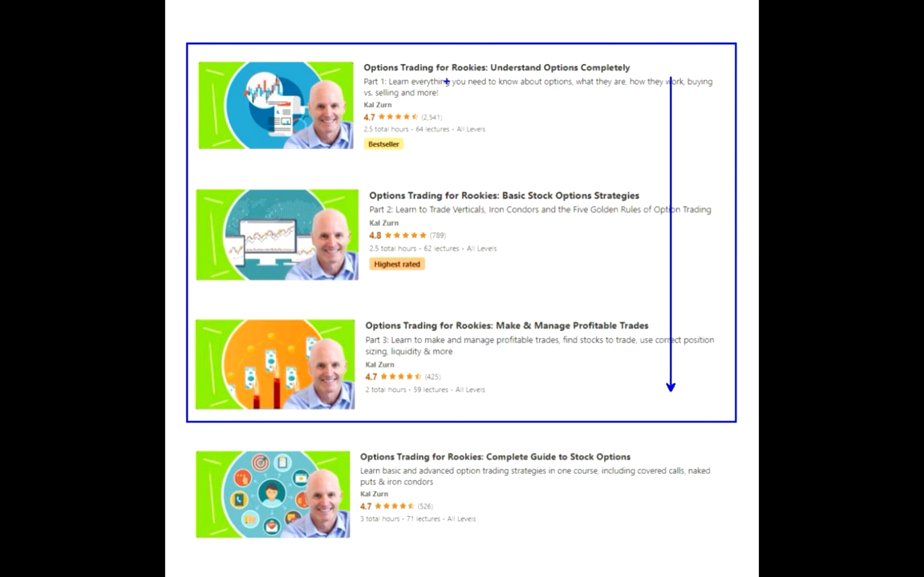
mouse_move(563, 195)
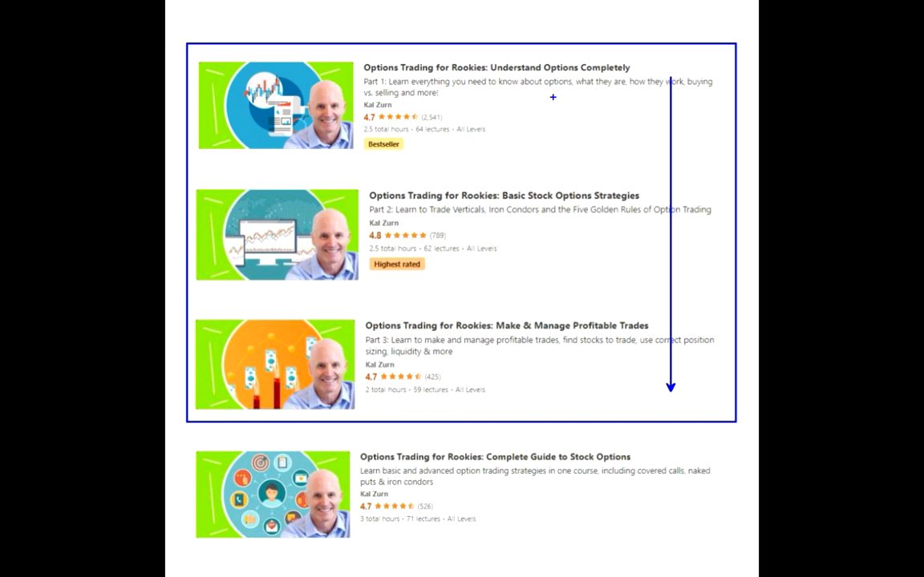
mouse_move(536, 219)
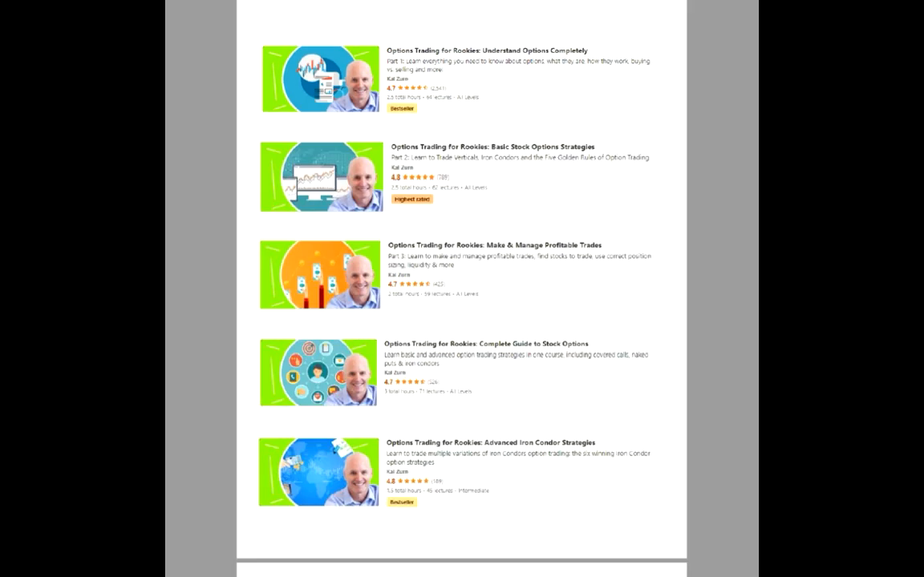
mouse_move(384, 436)
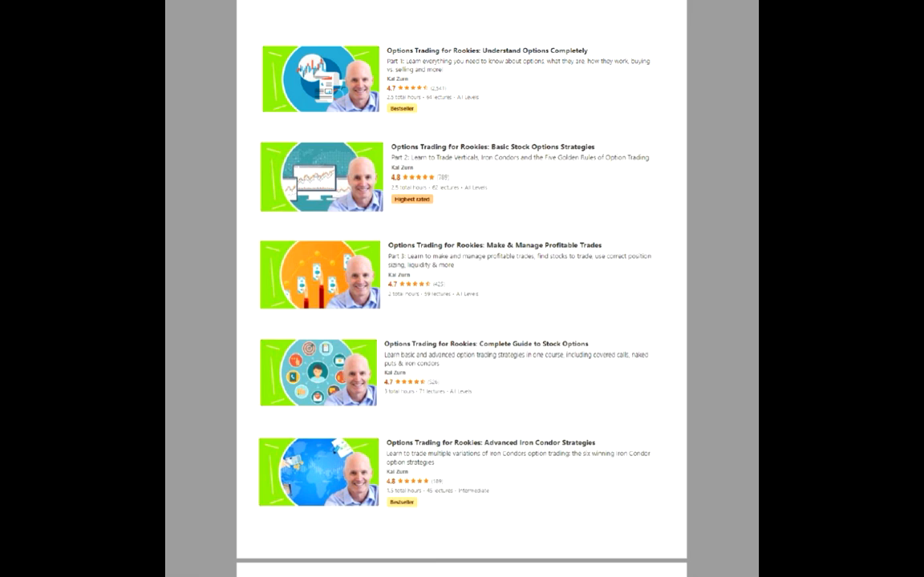
Scroll down to the Secret Course Collection slide listing private advanced options courses
scroll(down, 3)
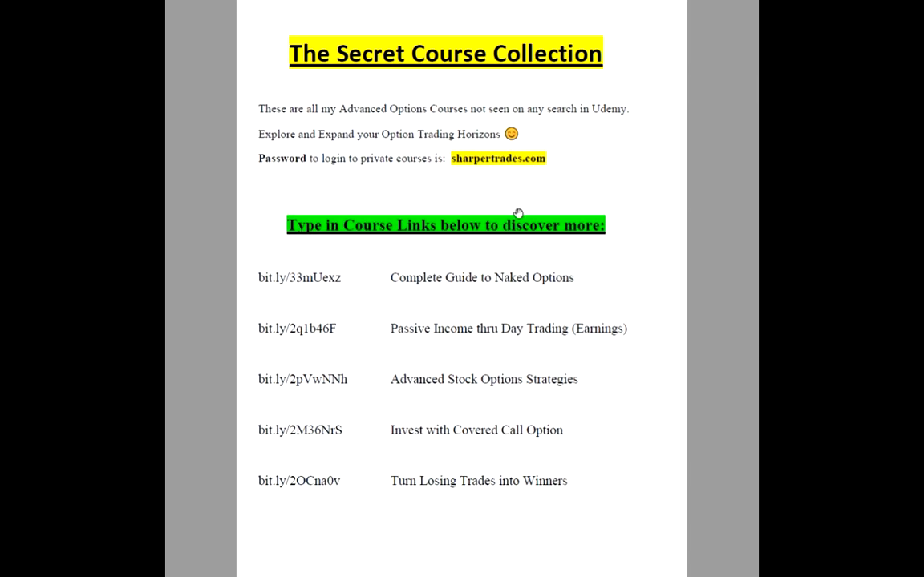
mouse_move(566, 194)
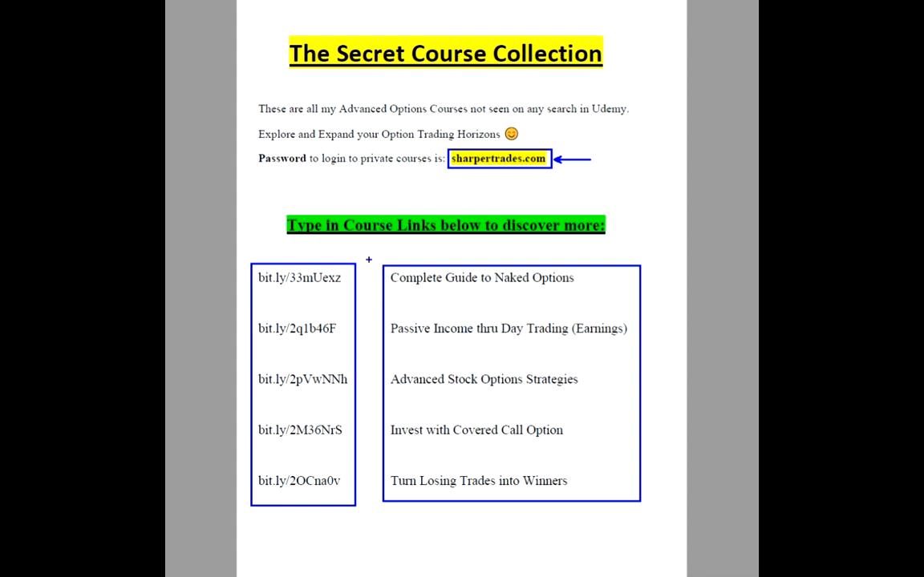
mouse_move(503, 333)
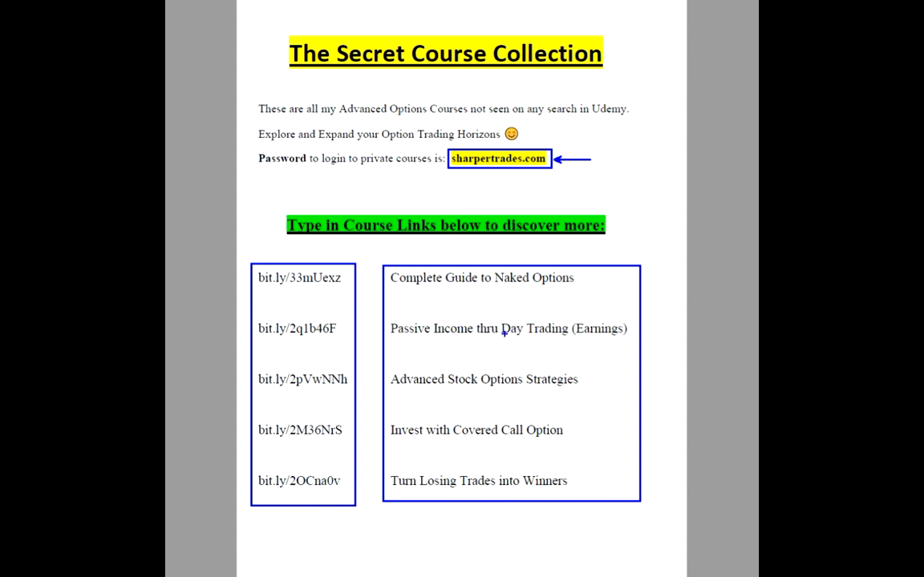